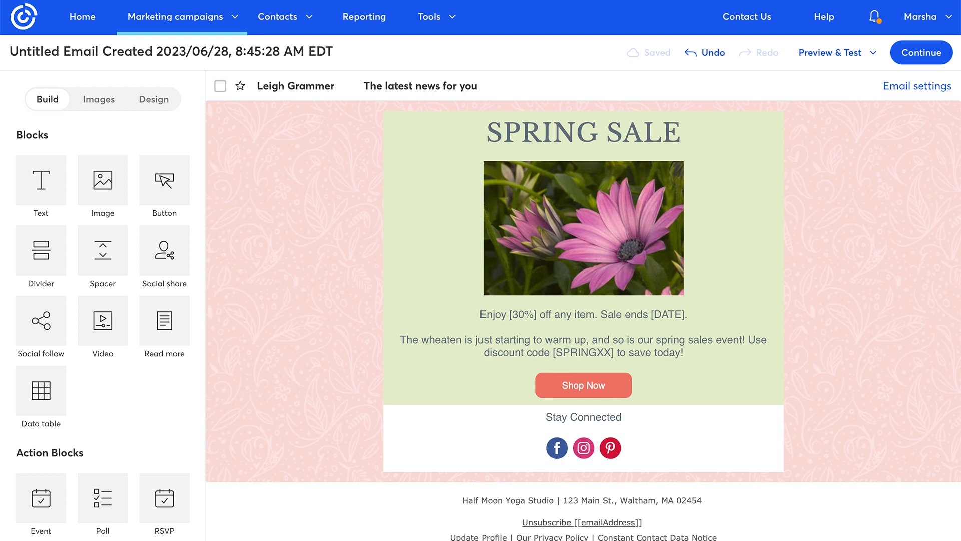
mouse_move(314, 401)
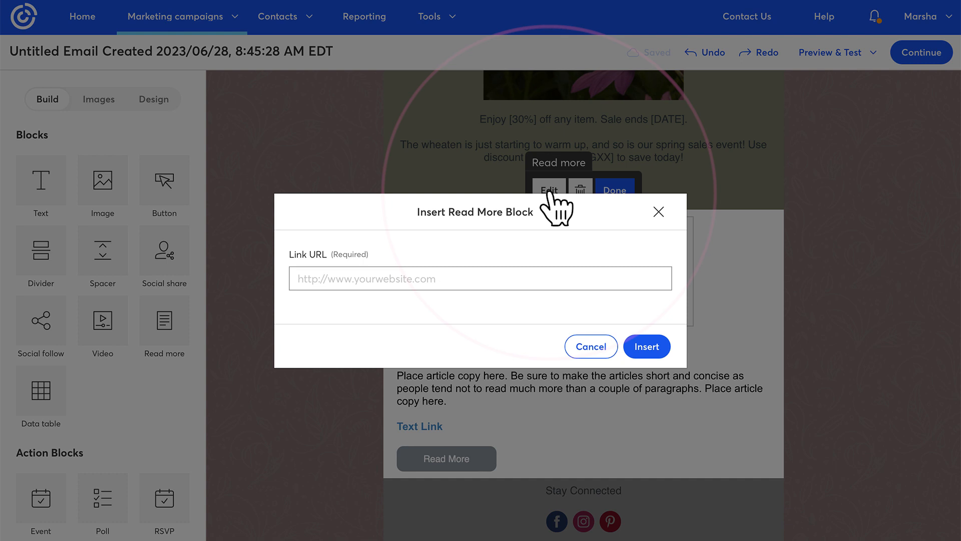
Step: Link the Read More block to the sunnysflorist.com 'why talking to your plants helps' blog post
type("http://www.sunnysflorist.com/blog/why-talking-to-your-plants-helps")
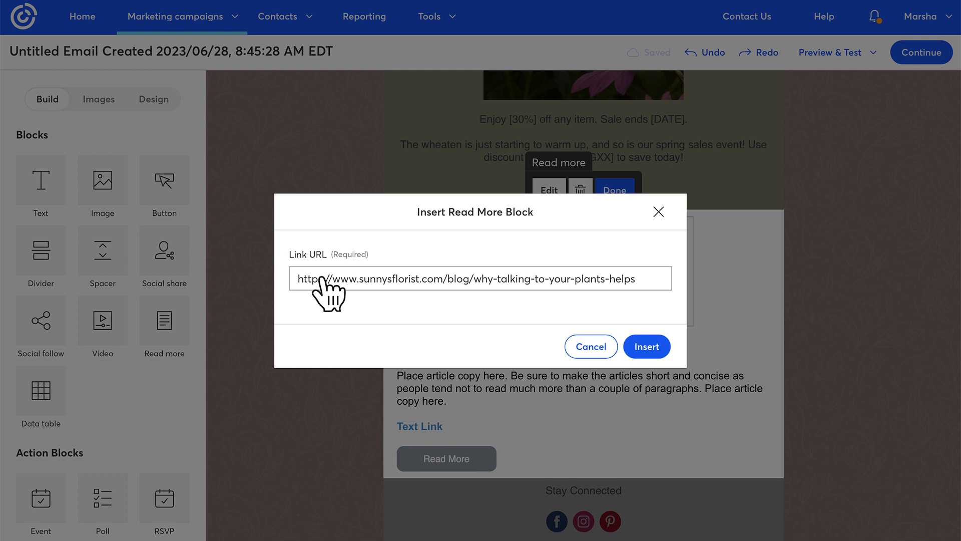
left_click(646, 346)
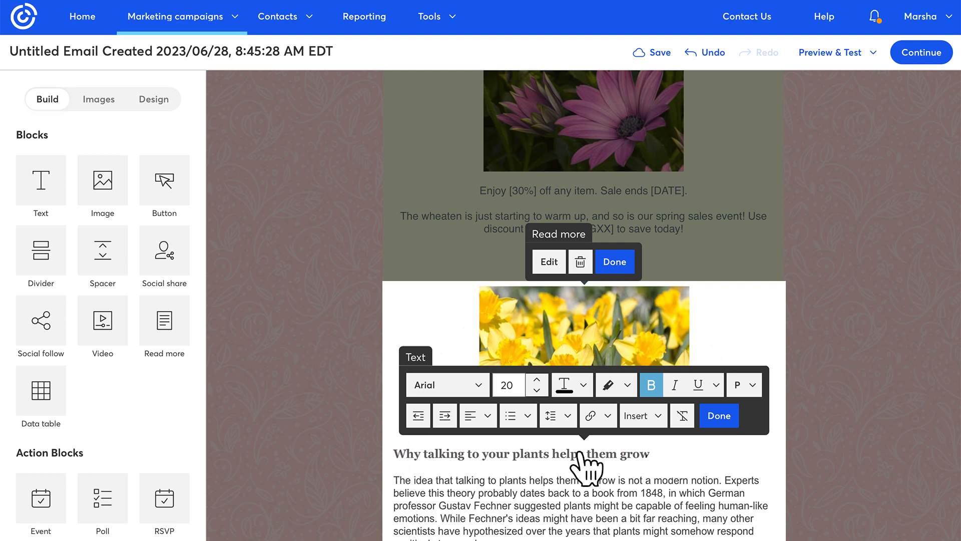
left_click(718, 415)
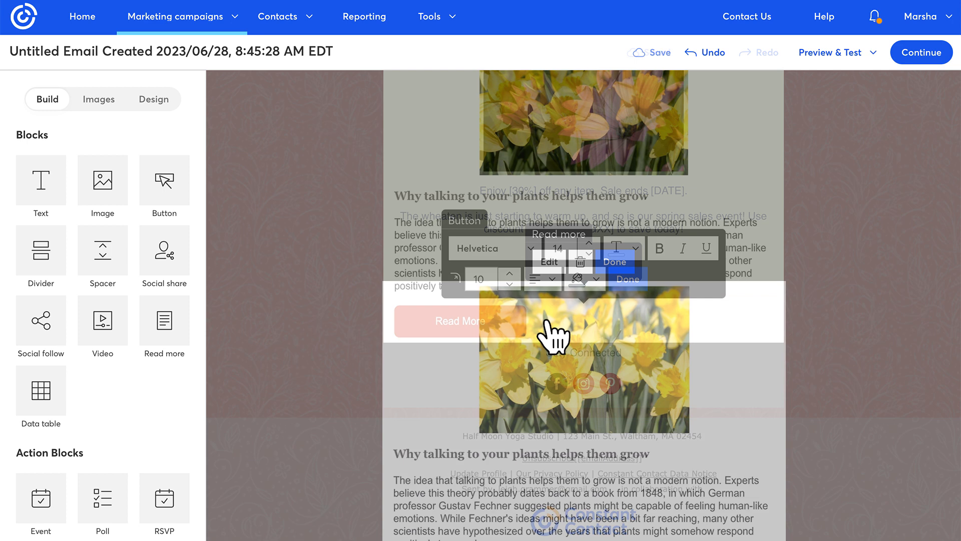
Step: Choose Replace on the daffodil image to show the alternative Read More images
left_click(583, 358)
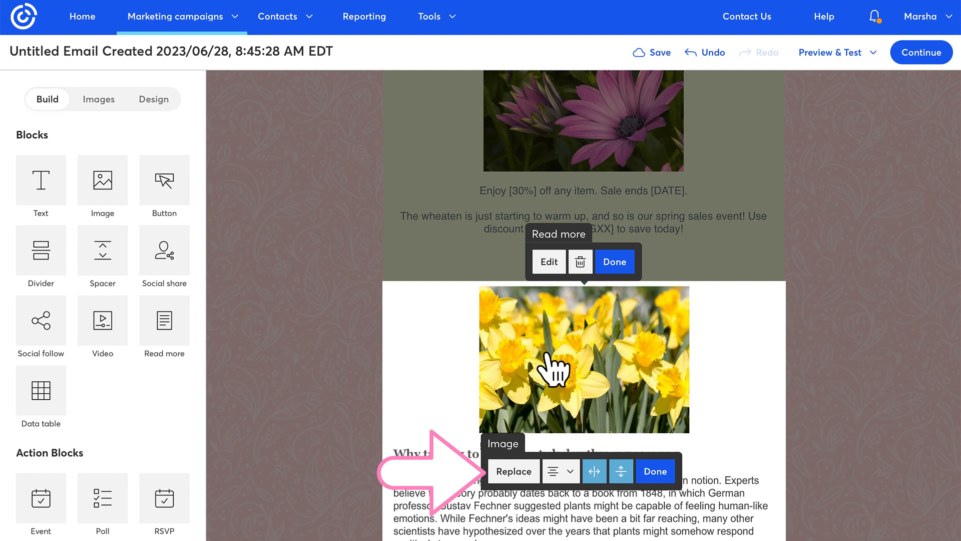
left_click(515, 471)
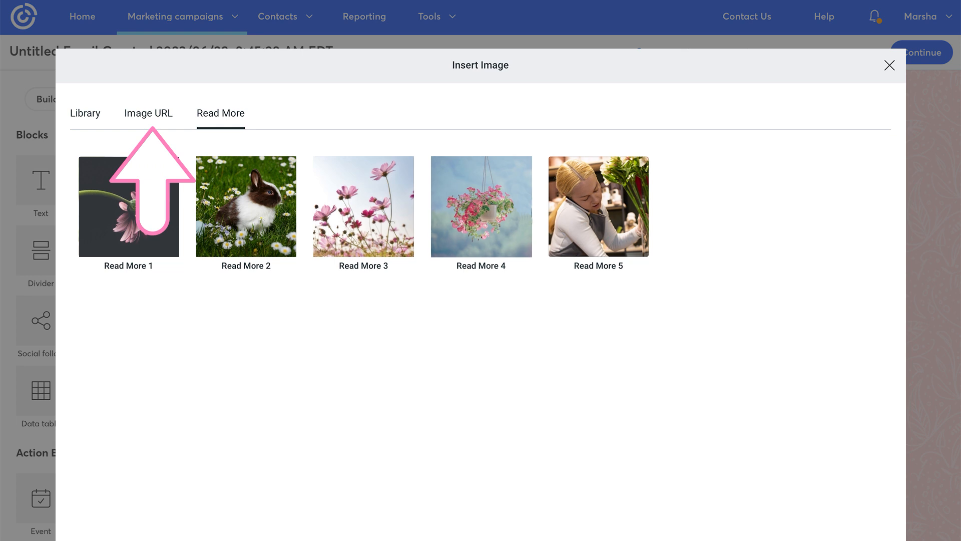